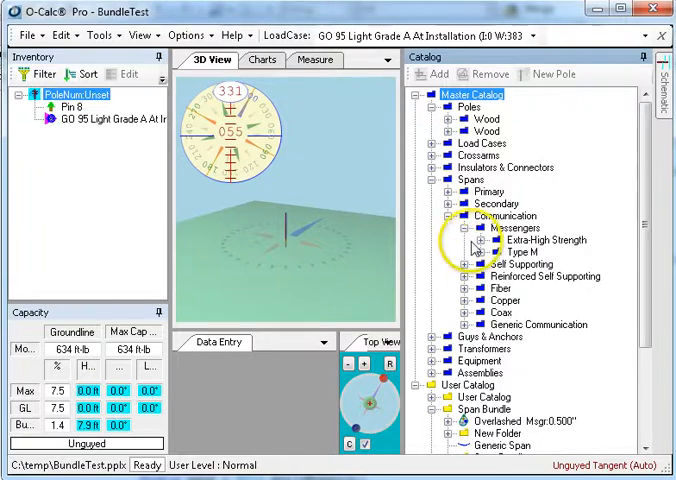
- Add an Overlashed Type M messenger from the Catalog to the pole's pin
left_click(488, 240)
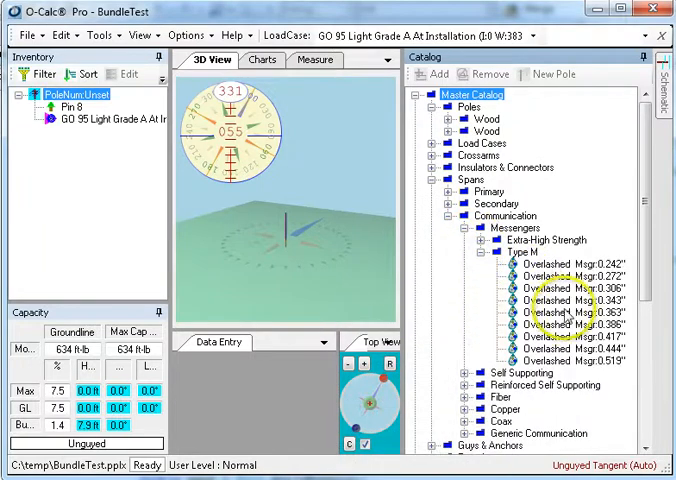
left_click(568, 312)
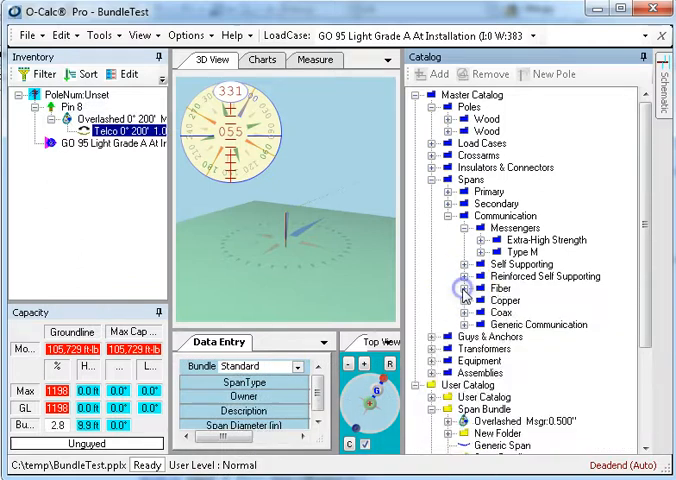
- Add coax CATV cables to the overlashed messenger, then hide the Catalog panel
left_click(462, 312)
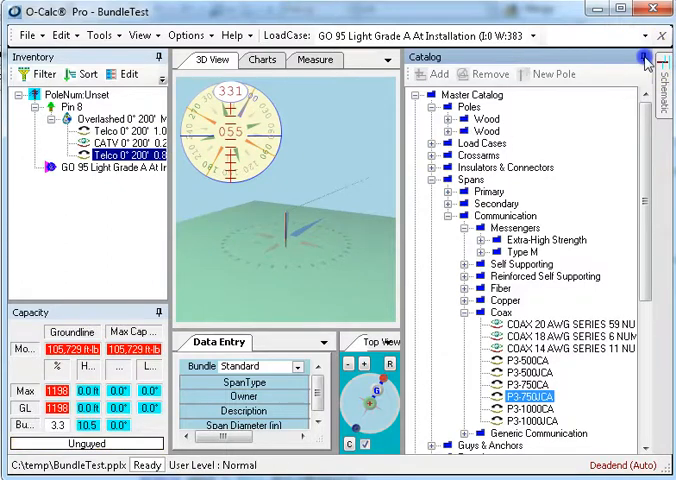
left_click(646, 56)
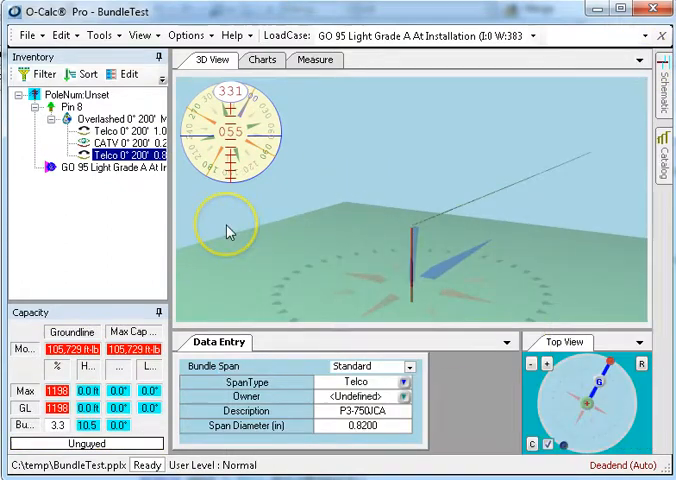
mouse_move(460, 324)
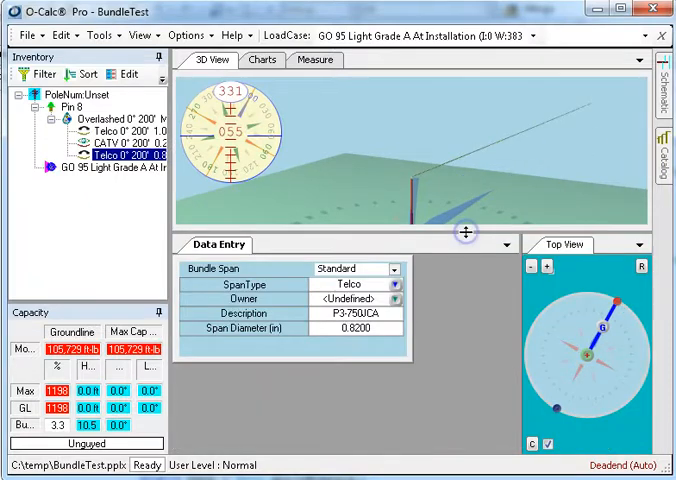
- Select the Overlashed item in Inventory to show its bundle properties
left_click(110, 132)
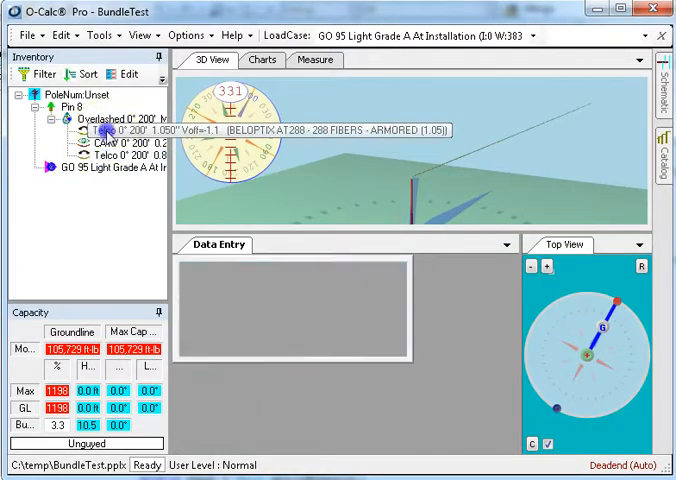
left_click(104, 132)
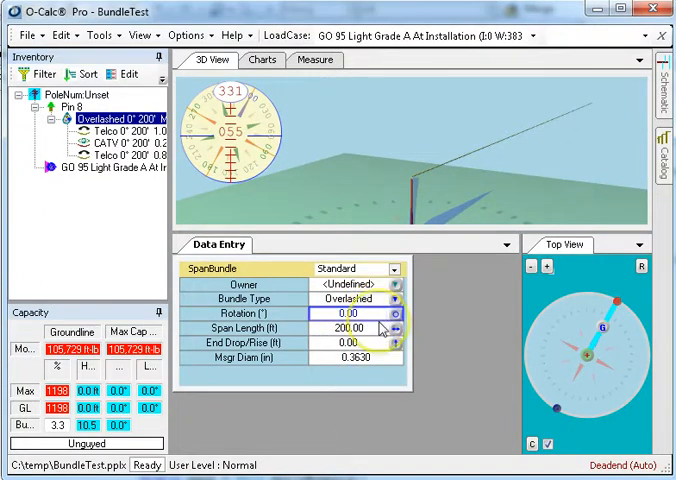
- Set the overlashed bundle's rotation to 20° and span length to 175 ft
type("20")
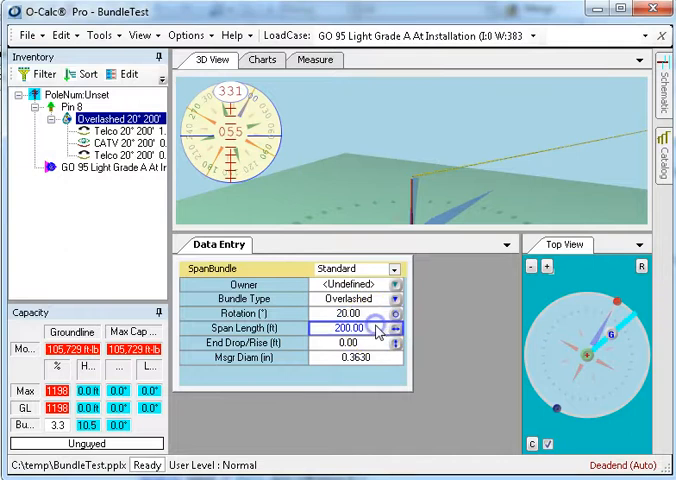
type("17")
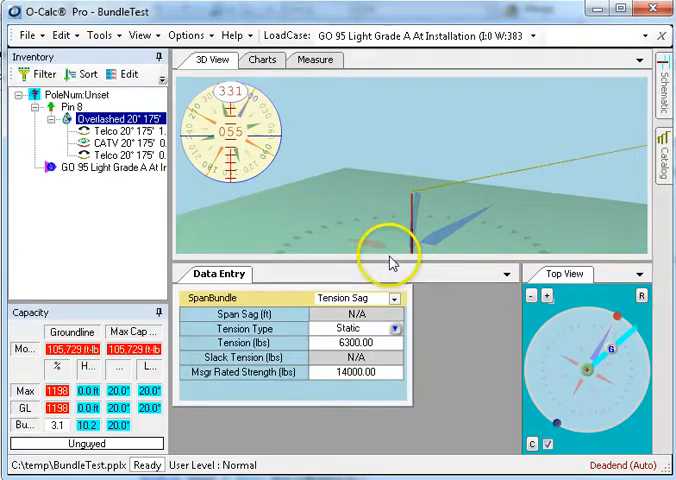
- Bring up the Overlashed item's actions to reach the Bundle Editor
right_click(96, 118)
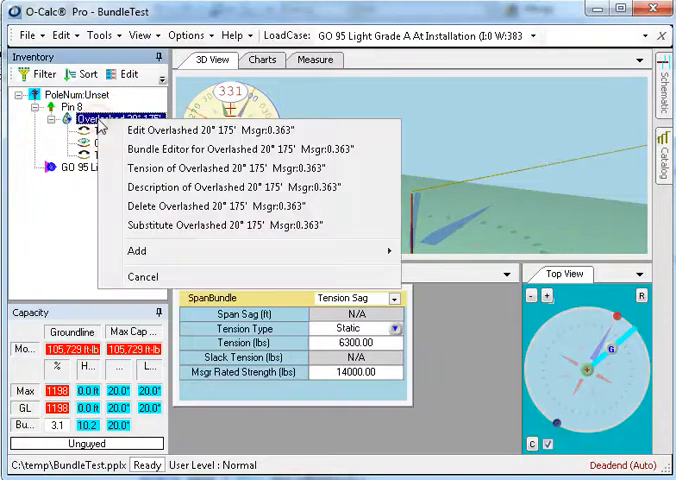
mouse_move(170, 148)
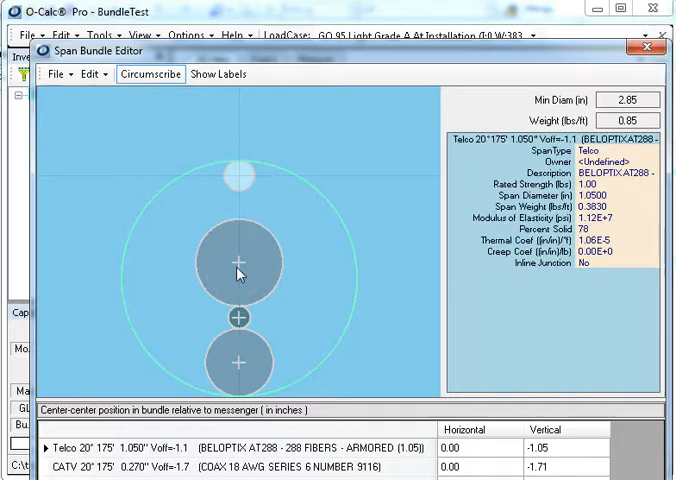
- Drag the smallest coax cable to the lower left of the messenger, near -0.17, -1.32
left_click(238, 318)
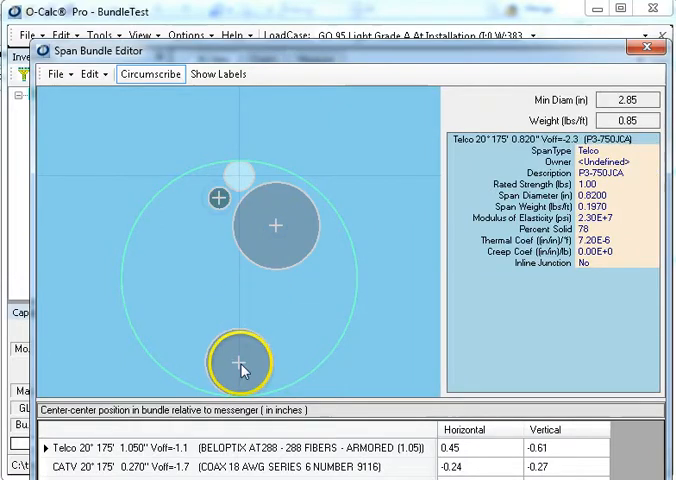
left_click_drag(240, 364, 200, 250)
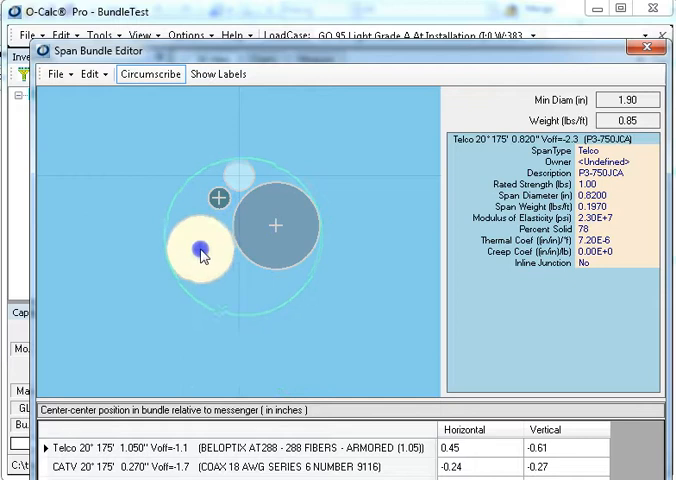
left_click_drag(194, 250, 224, 284)
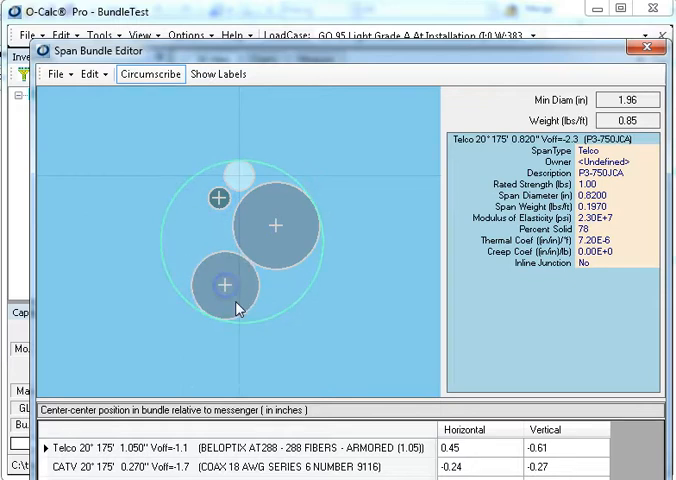
mouse_move(378, 398)
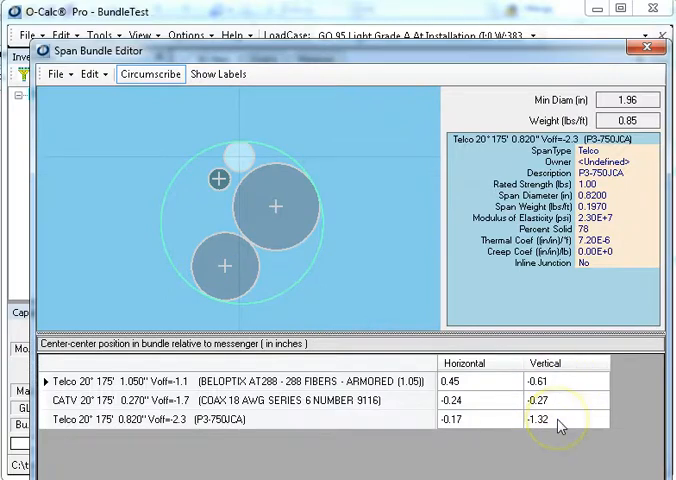
mouse_move(114, 122)
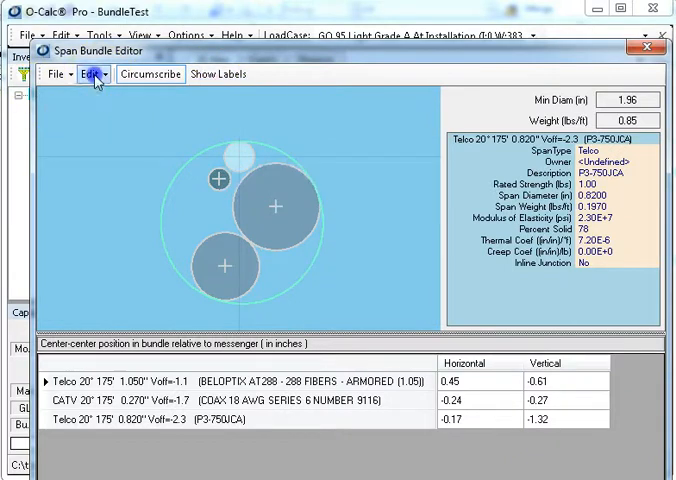
- Apply Layout Pack Under so the Telco, CATV and fiber spans sit beneath the messenger
left_click(92, 74)
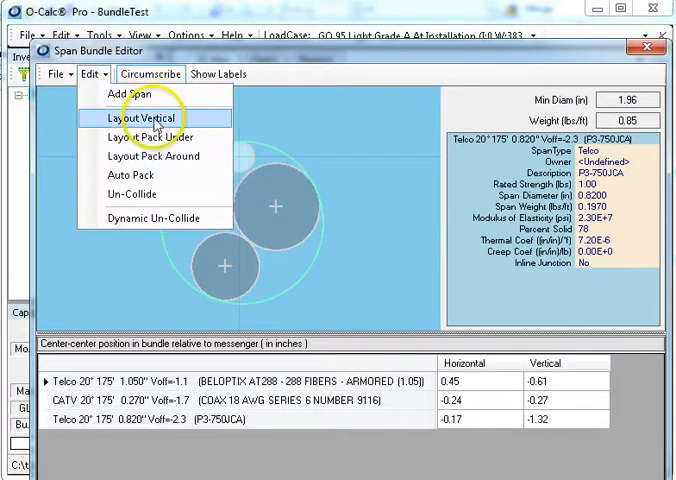
left_click(146, 118)
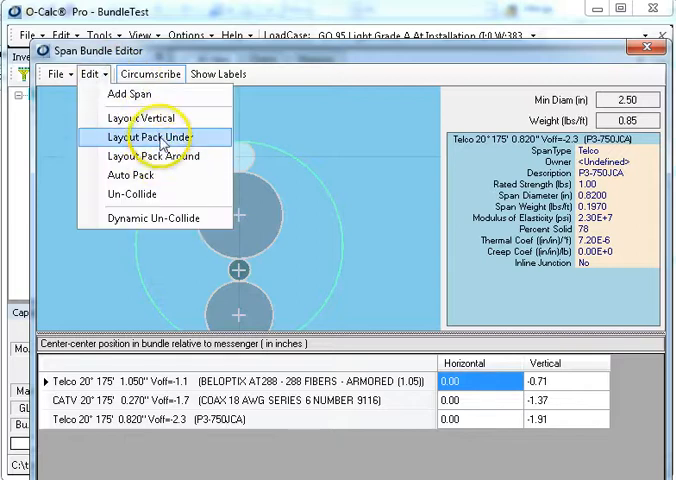
left_click(152, 136)
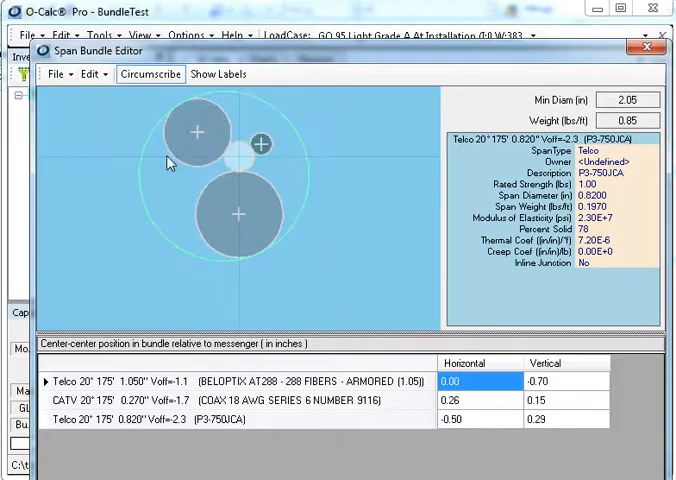
left_click(92, 72)
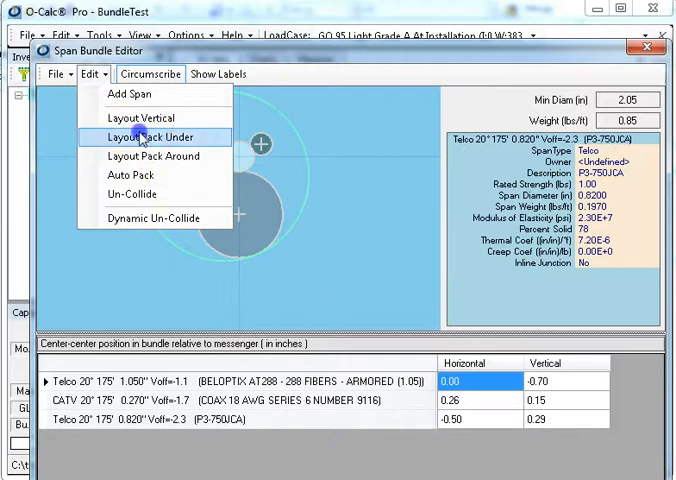
left_click(148, 136)
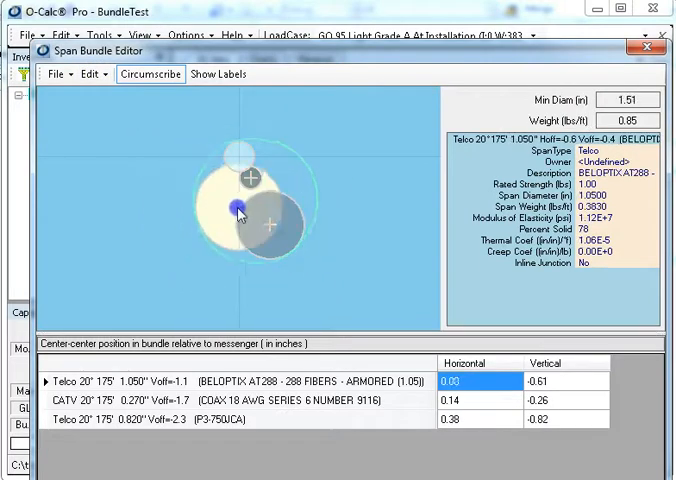
- Nudge the fiber cable under the messenger and select the CATV span to check it
left_click_drag(236, 212, 244, 212)
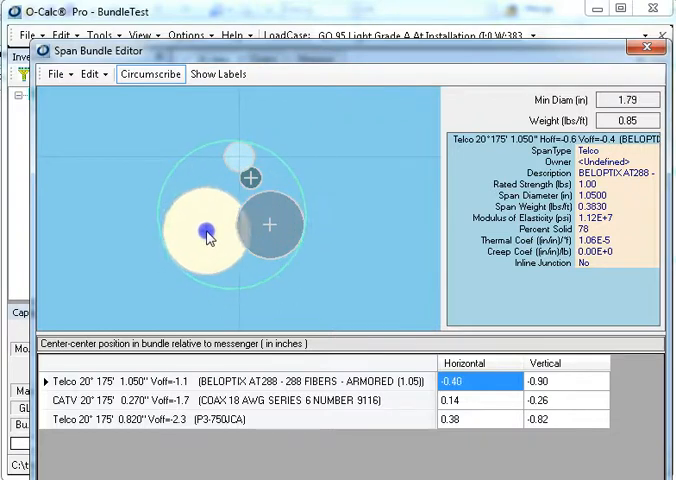
left_click(88, 74)
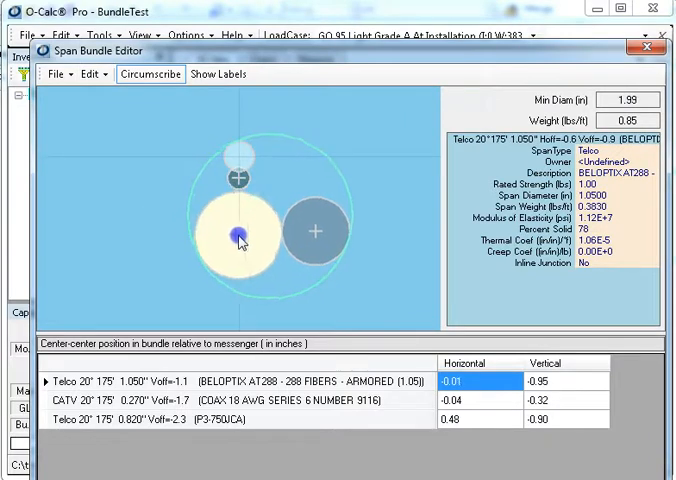
left_click_drag(240, 240, 228, 214)
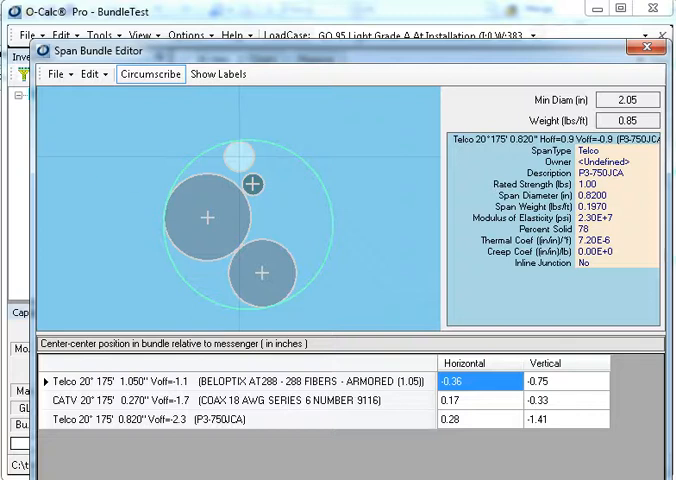
left_click(376, 252)
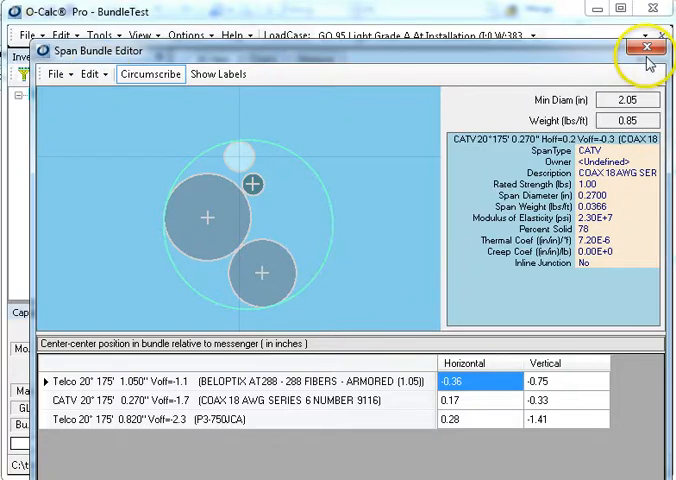
- Exit the Span Bundle Editor via File > Exit to return to the pole model
left_click(56, 72)
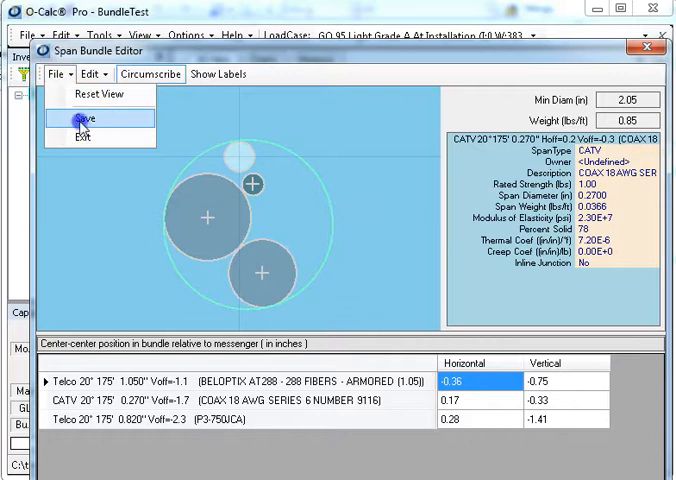
left_click(80, 120)
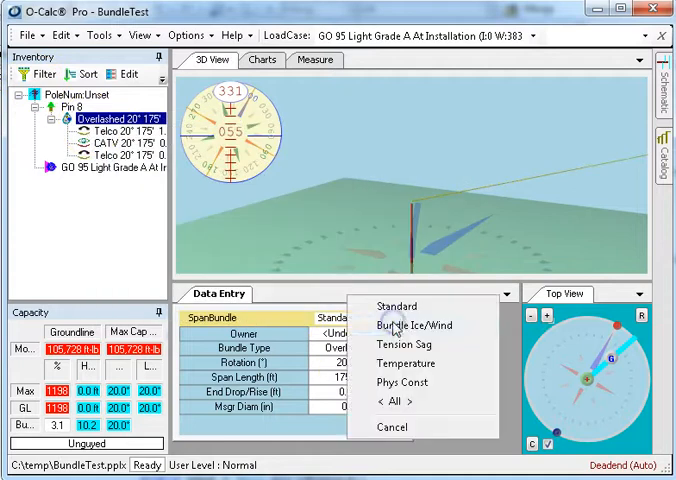
- Set Bundle Ice Mode to Convex Hull and Wind Mode to Min Circle, then mirror the bundle
left_click(408, 324)
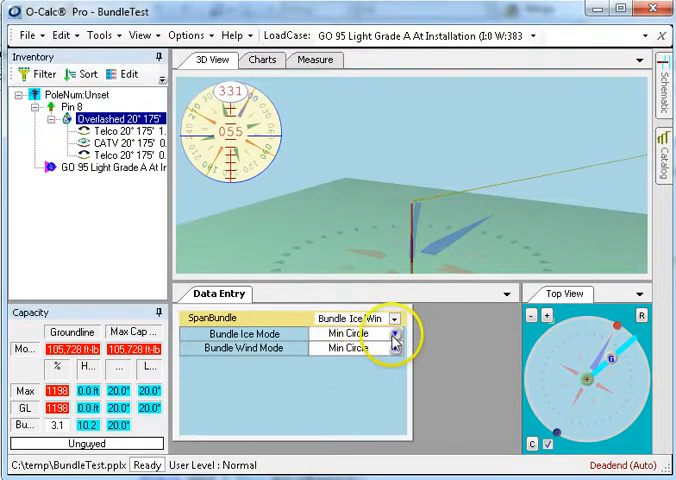
left_click(396, 334)
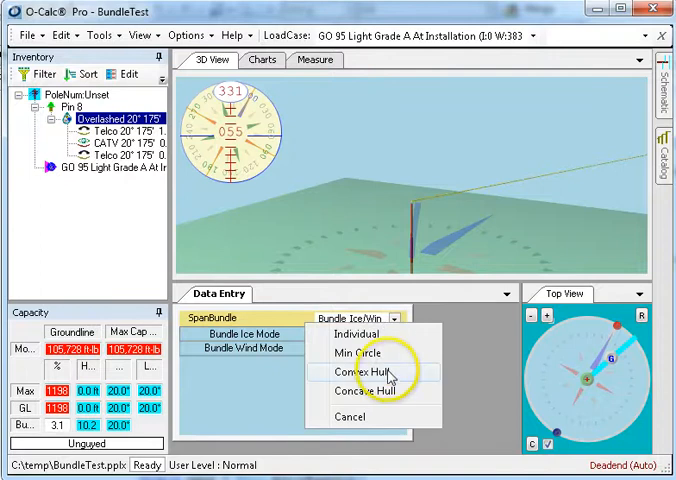
mouse_move(378, 390)
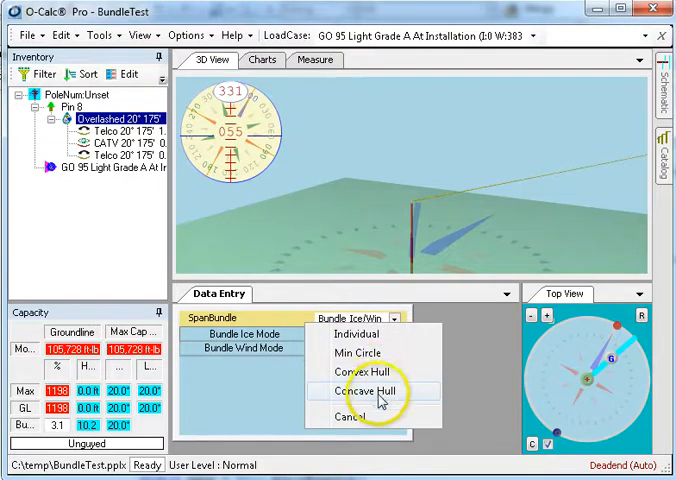
mouse_move(358, 344)
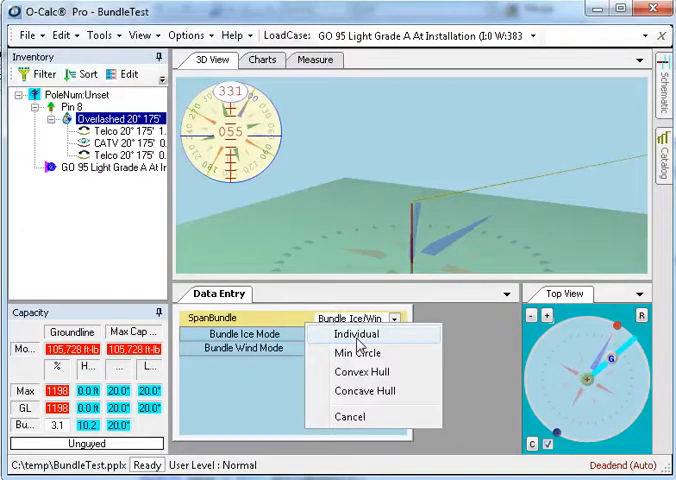
mouse_move(364, 372)
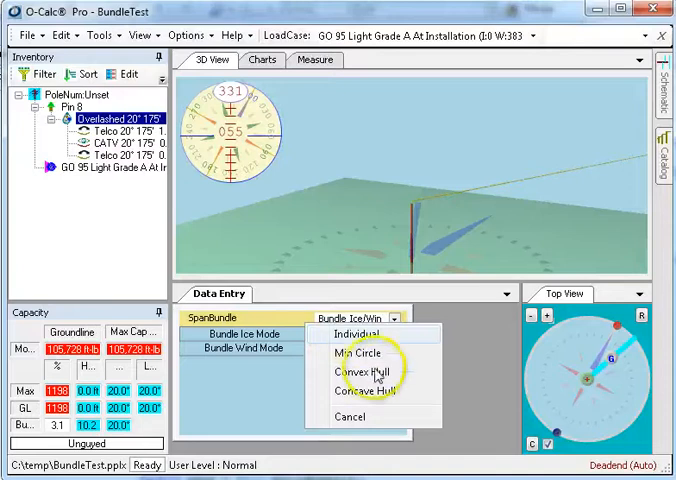
left_click(352, 372)
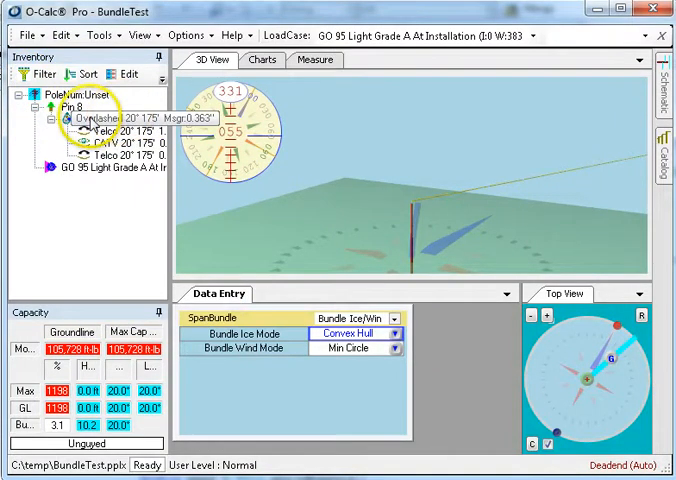
left_click(100, 184)
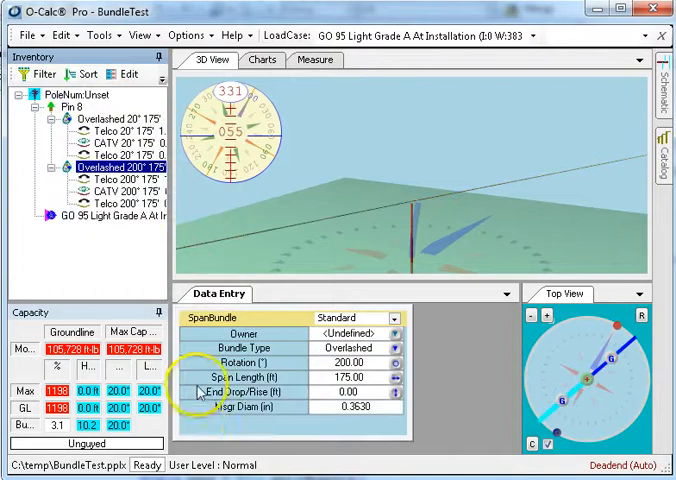